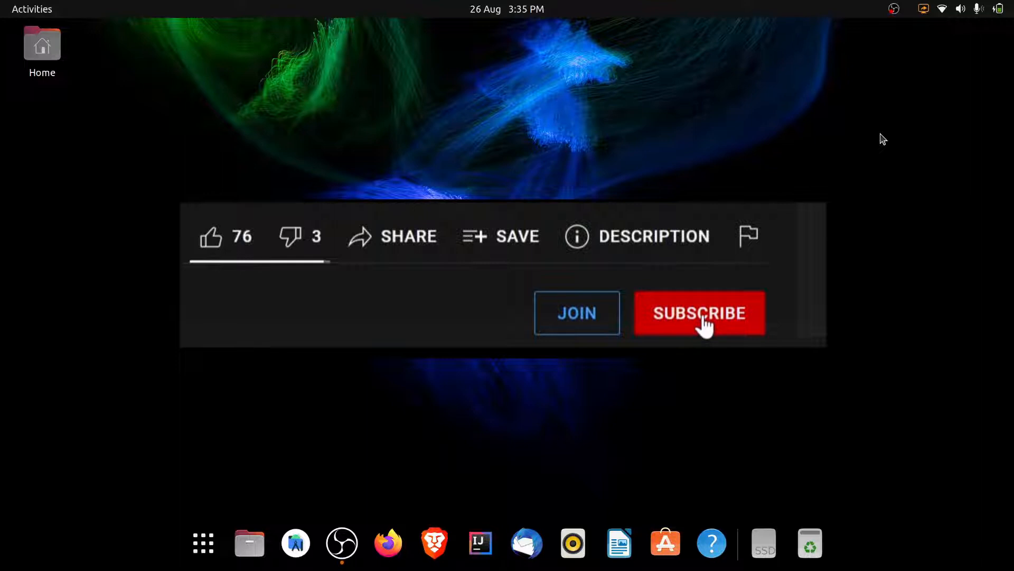
# Step: Dismiss the startup prompts so Kdenlive opens with an empty project
pyautogui.click(700, 313)
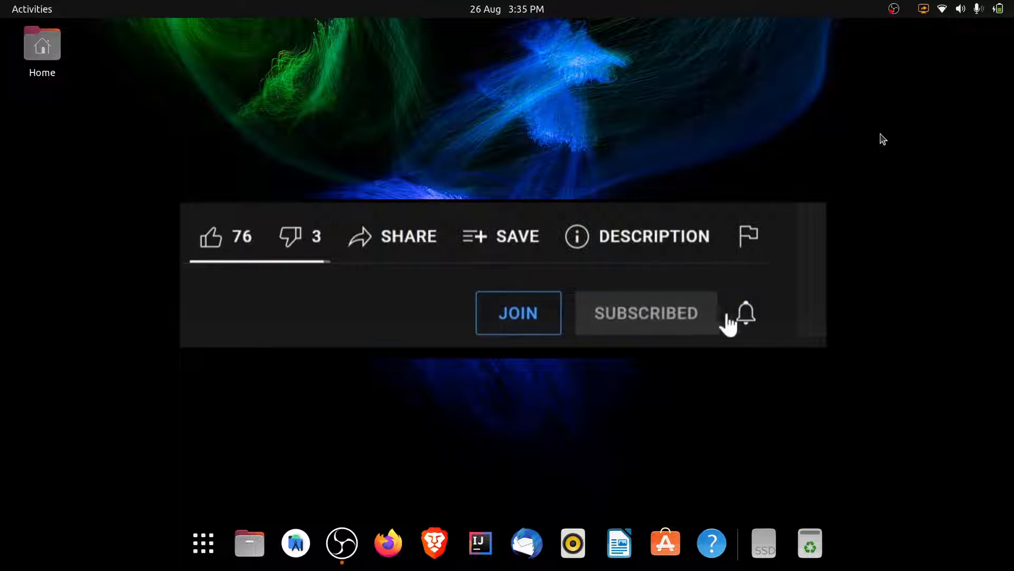
pyautogui.click(747, 312)
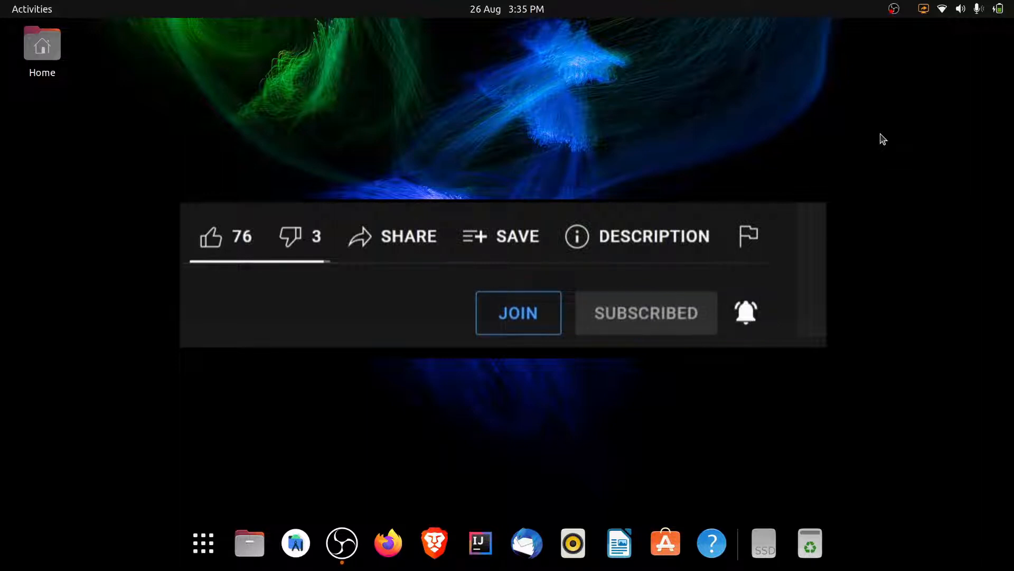
pyautogui.click(212, 237)
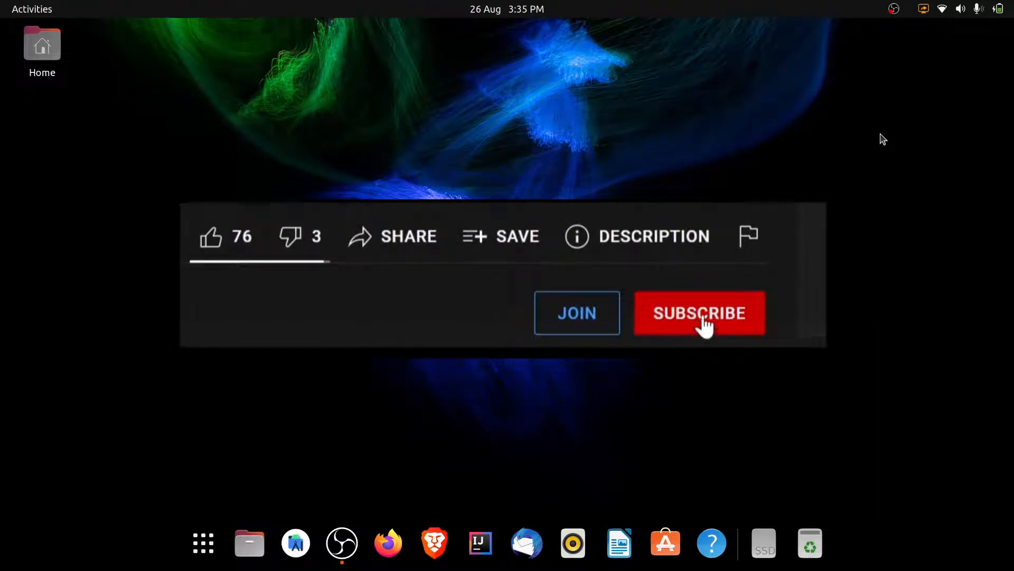
pyautogui.click(701, 312)
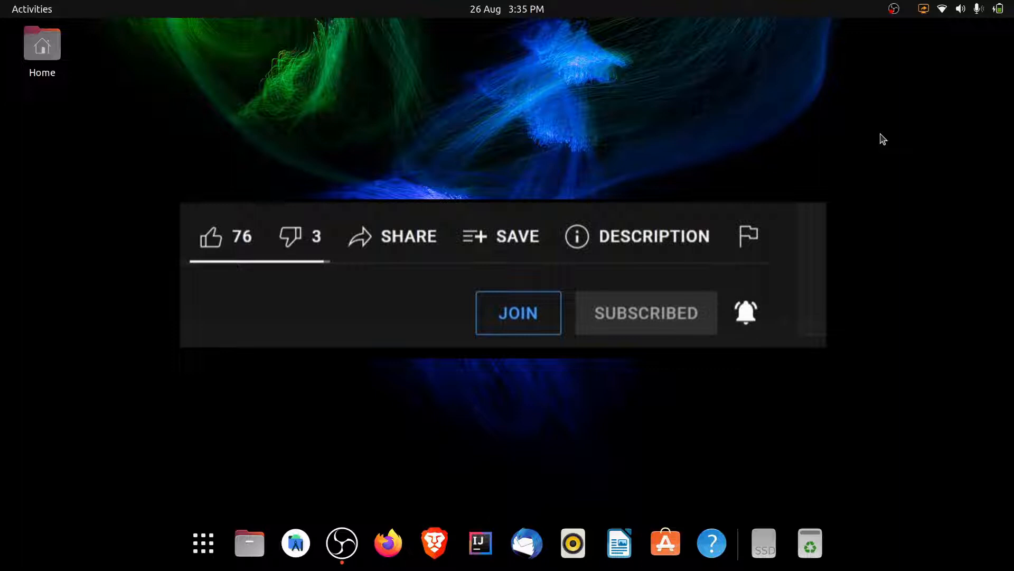
pyautogui.moveTo(240, 248)
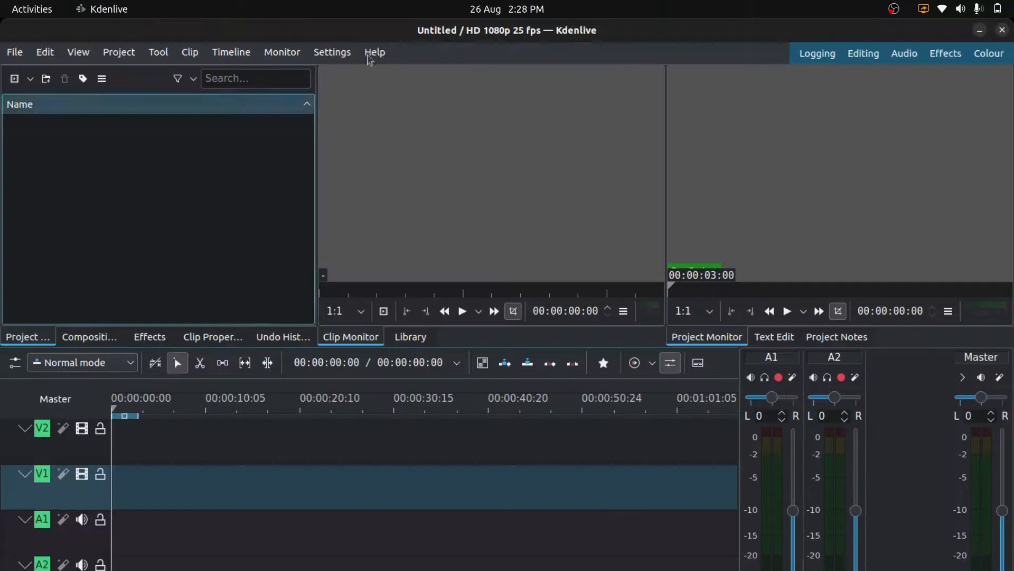
# Step: Show About Kdenlive from the Help menu, reporting version 21.12.3
pyautogui.click(374, 53)
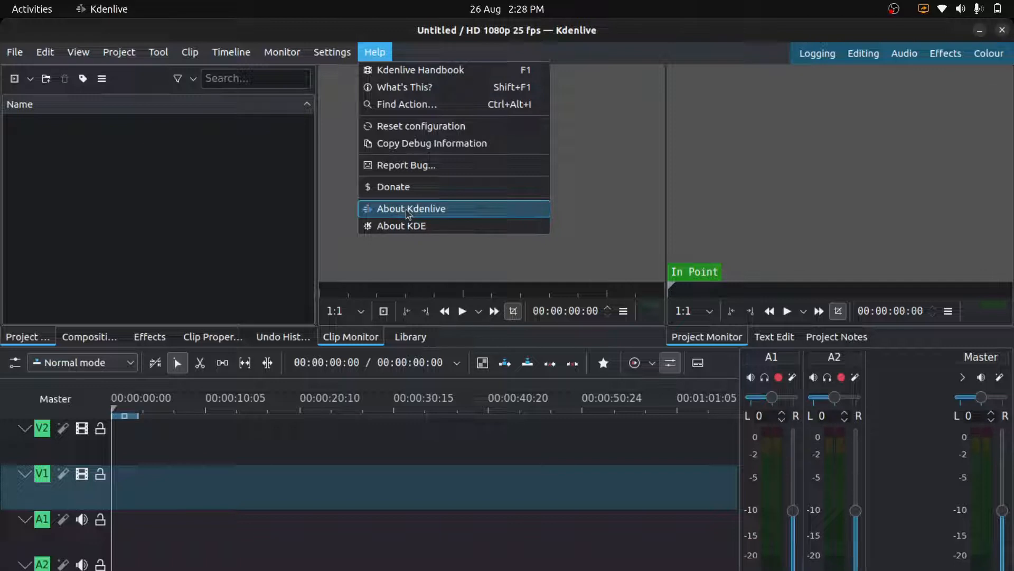
pyautogui.click(411, 208)
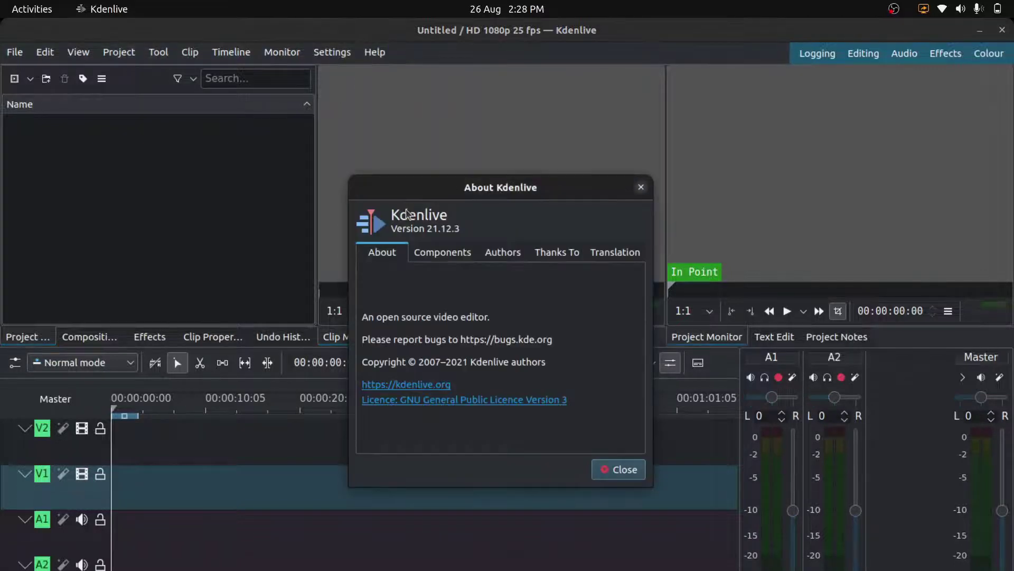
pyautogui.moveTo(405, 233)
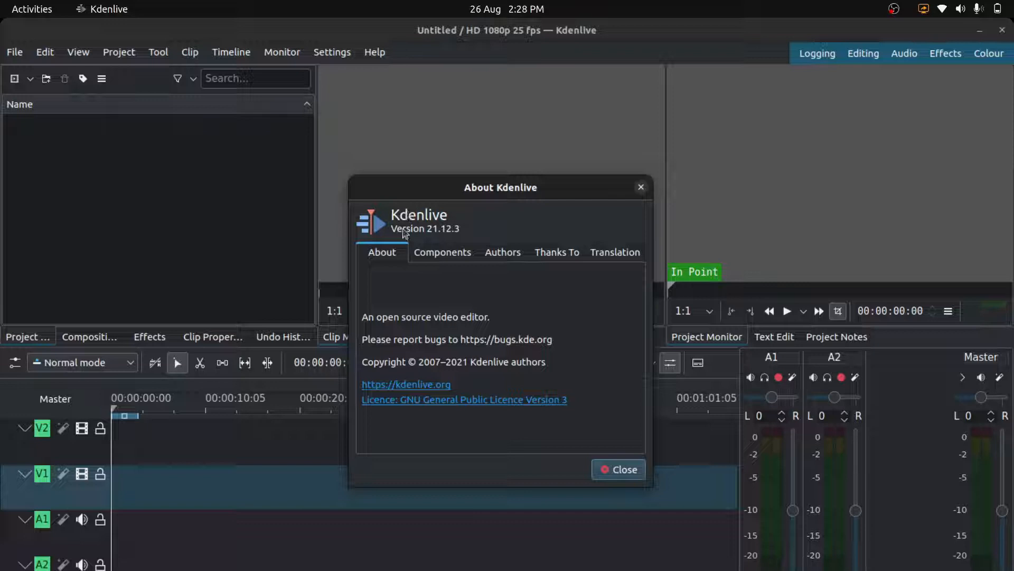
pyautogui.moveTo(441, 239)
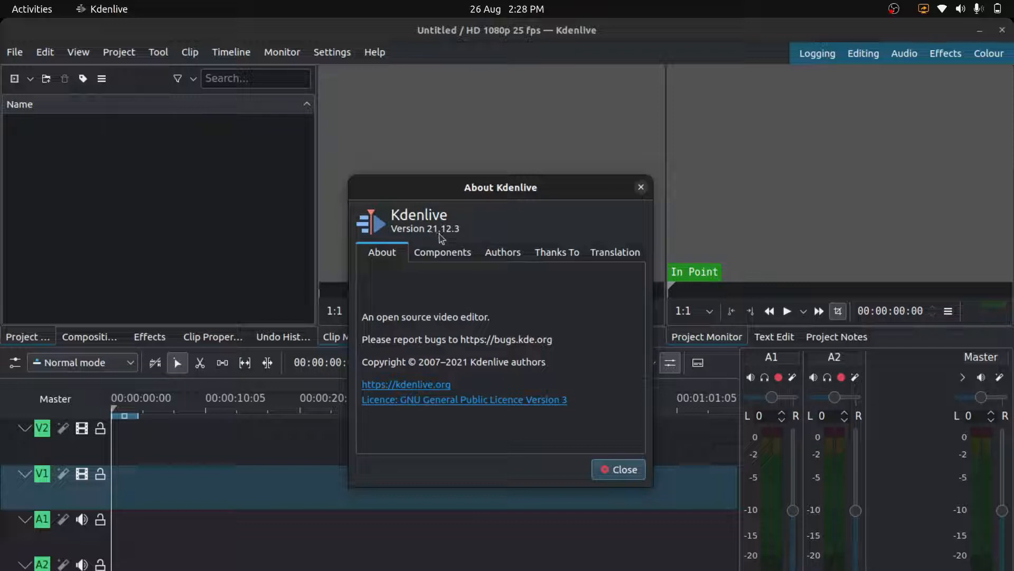
pyautogui.moveTo(464, 236)
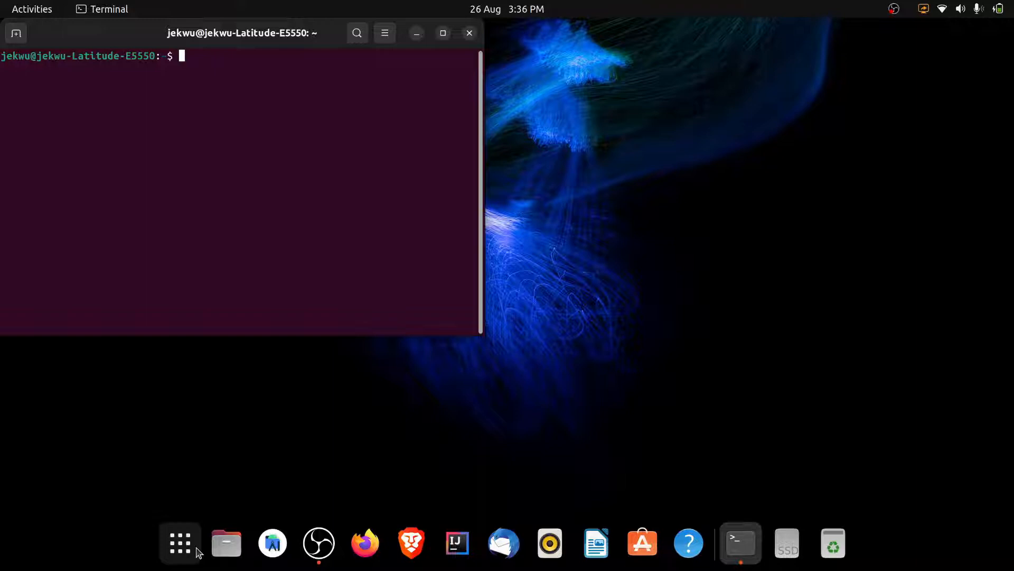
# Step: Run sudo add-apt-repository ppa:kdenlive/kdenlive-stable to add the PPA and refresh package lists
pyautogui.write('sudo apt-get update;sudo apt-get full-upgrade')
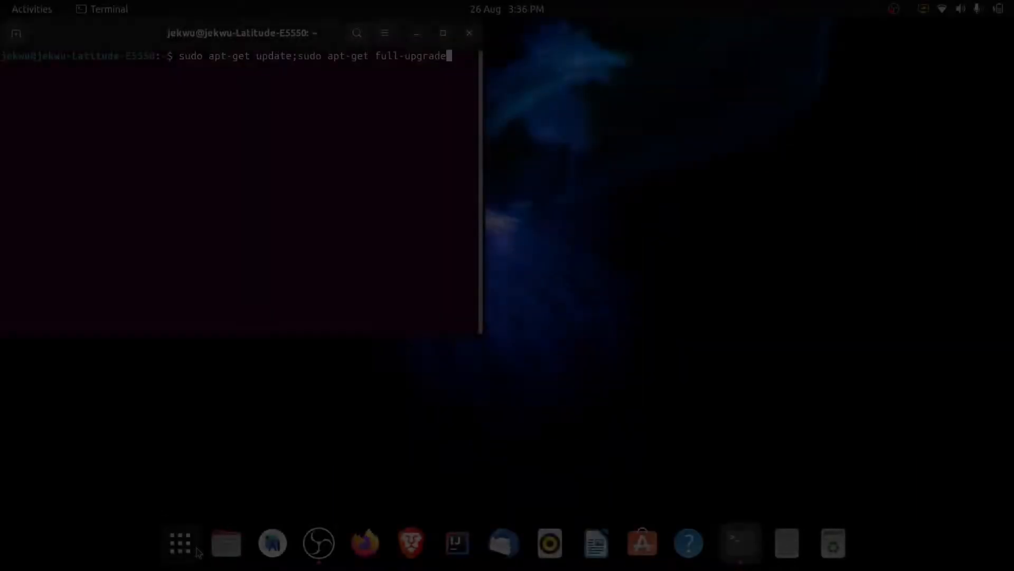
pyautogui.write('sudo add-apt-repository ppa:kdenlive/kdenlive-stable')
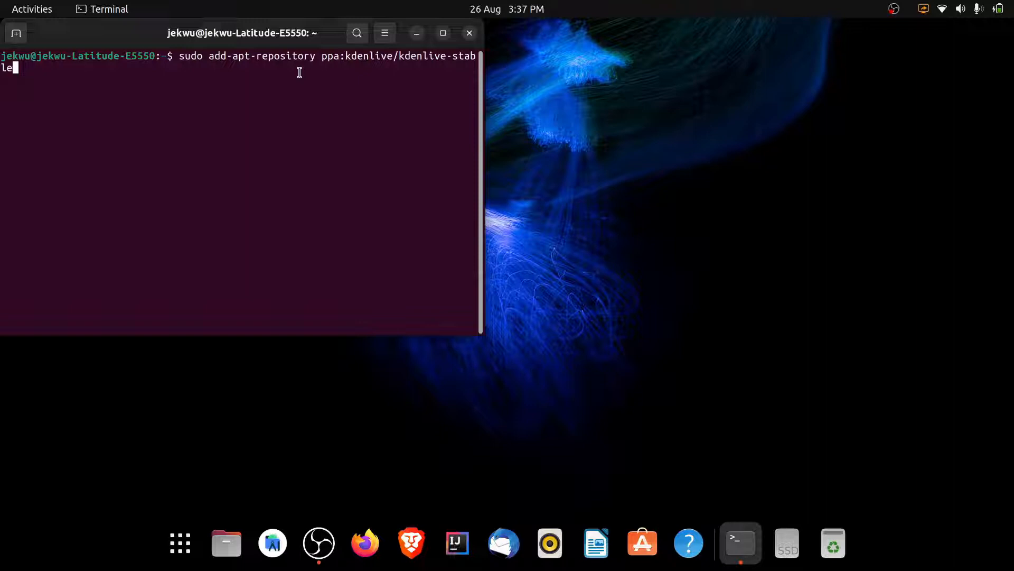
pyautogui.press('Return')
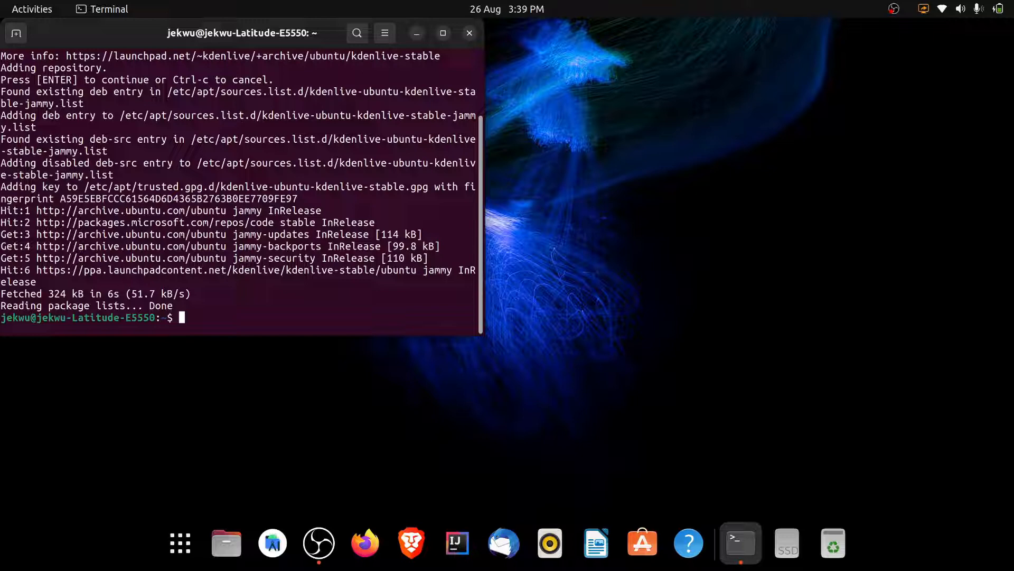
# Step: Run sudo apt install kdenlive, reaching the prompt for 175 new packages and 352 MB
pyautogui.write('sudo apt update')
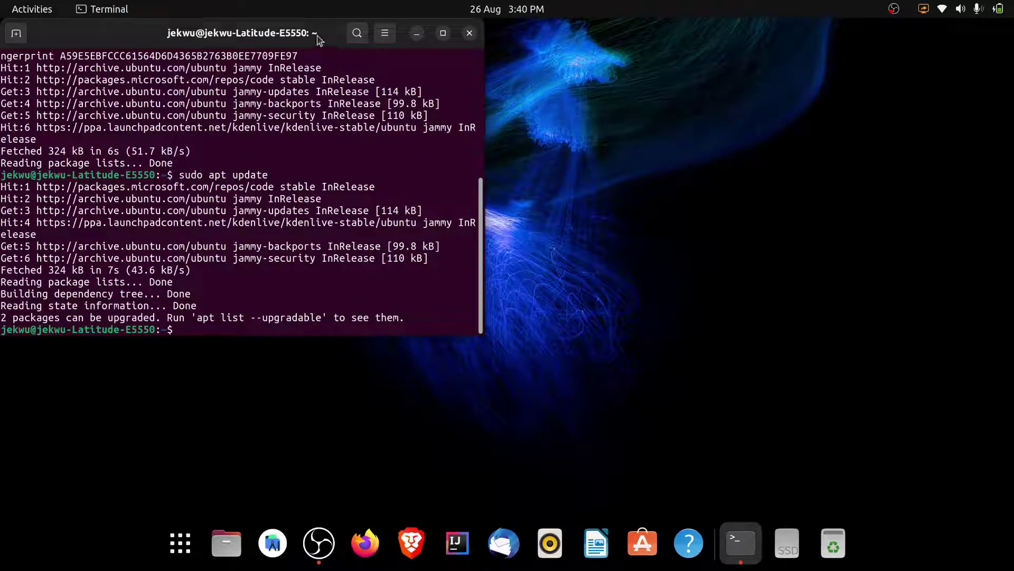
pyautogui.write('sudo')
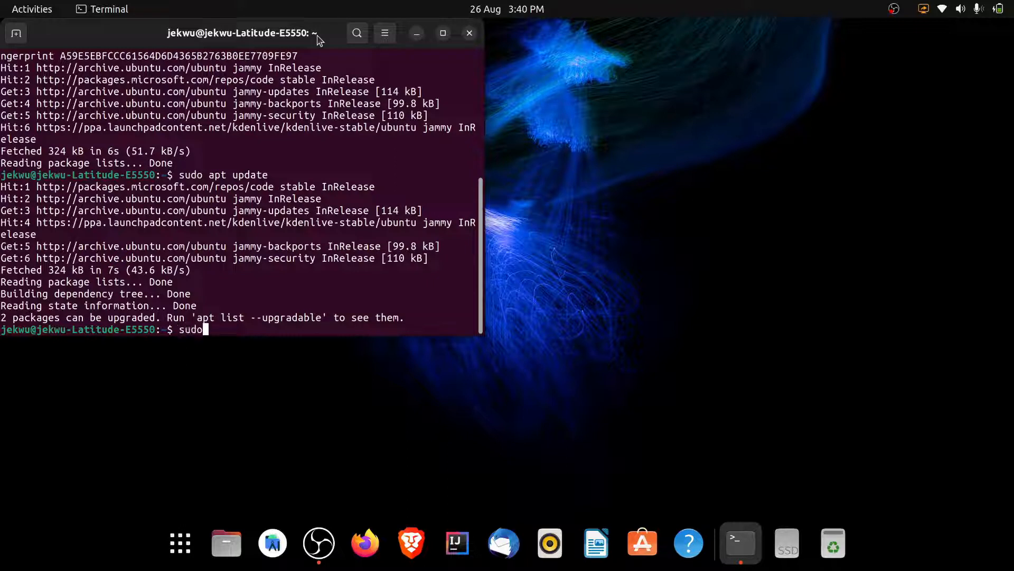
pyautogui.write('apt')
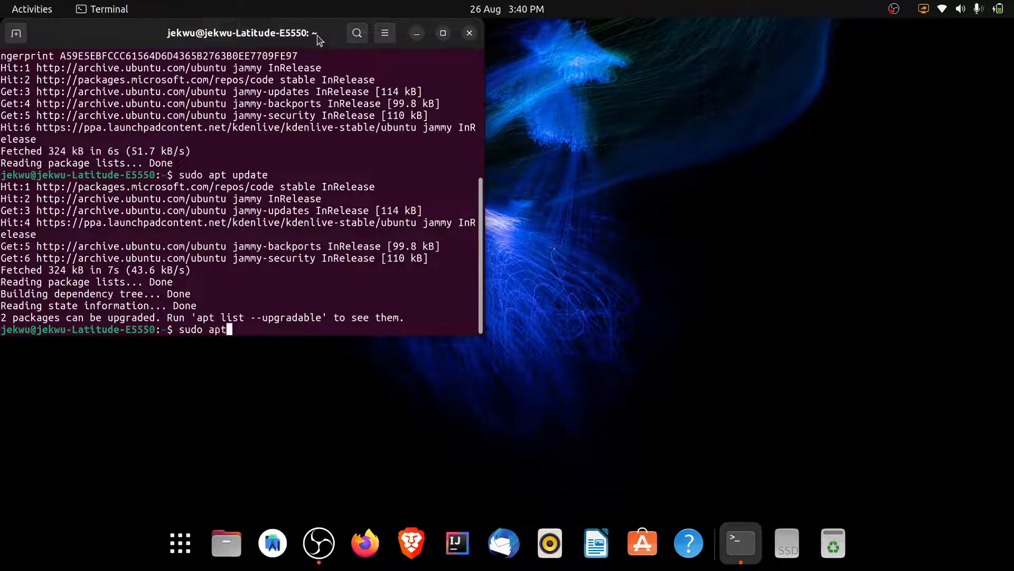
pyautogui.write('install k')
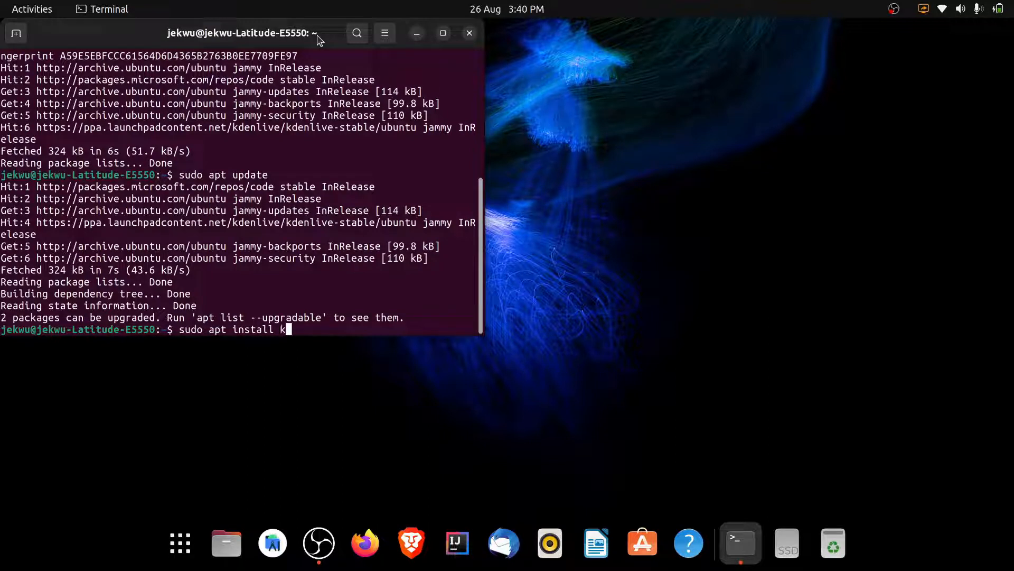
pyautogui.write('den')
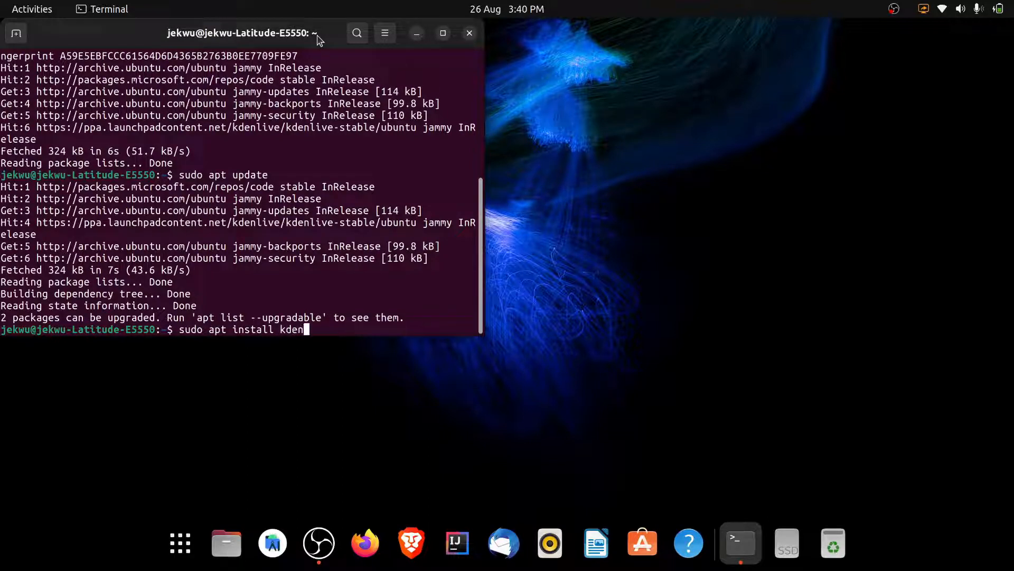
pyautogui.write('live')
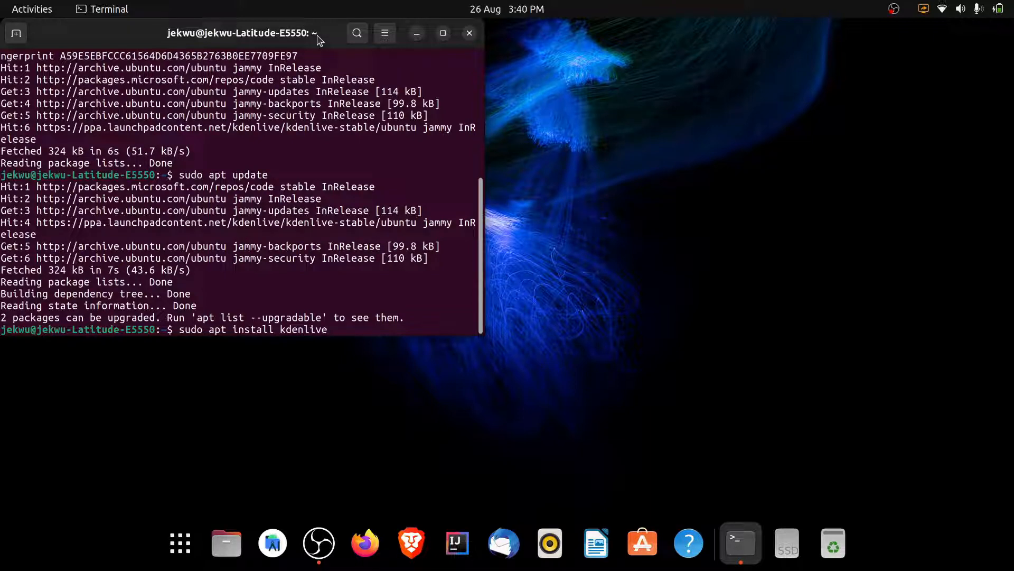
pyautogui.press('Return')
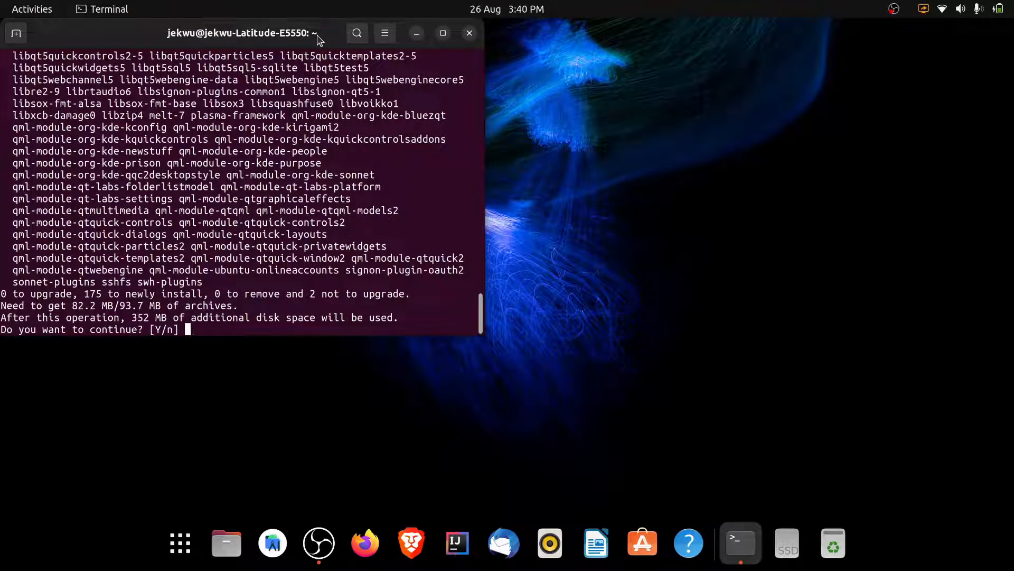
# Step: Answer y so Kdenlive 22.08.0 and its dependencies finish installing
pyautogui.write('y')
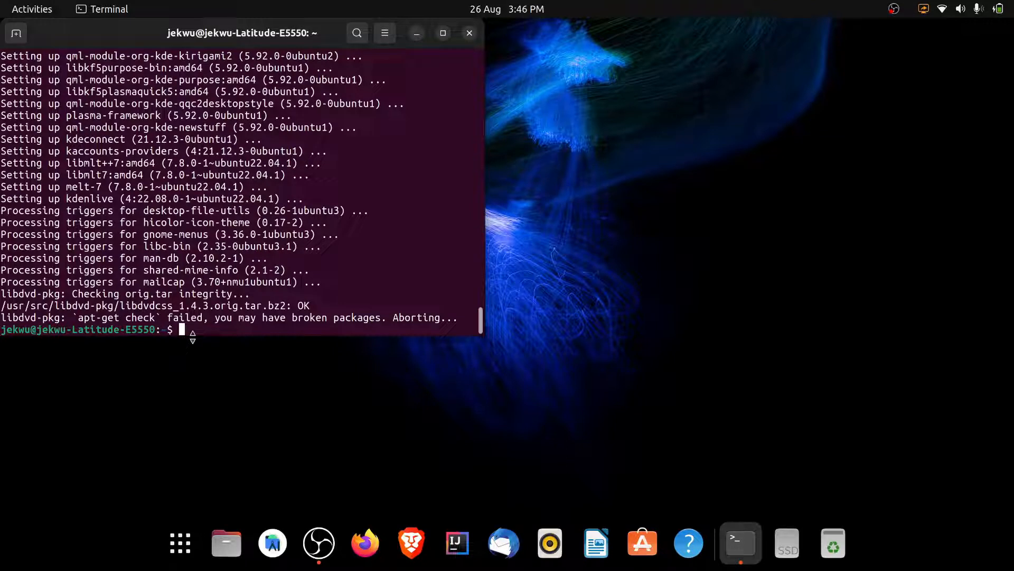
# Step: Run kdenlive from the shell, opening an untitled HD 1080p 25 fps project
pyautogui.write('k')
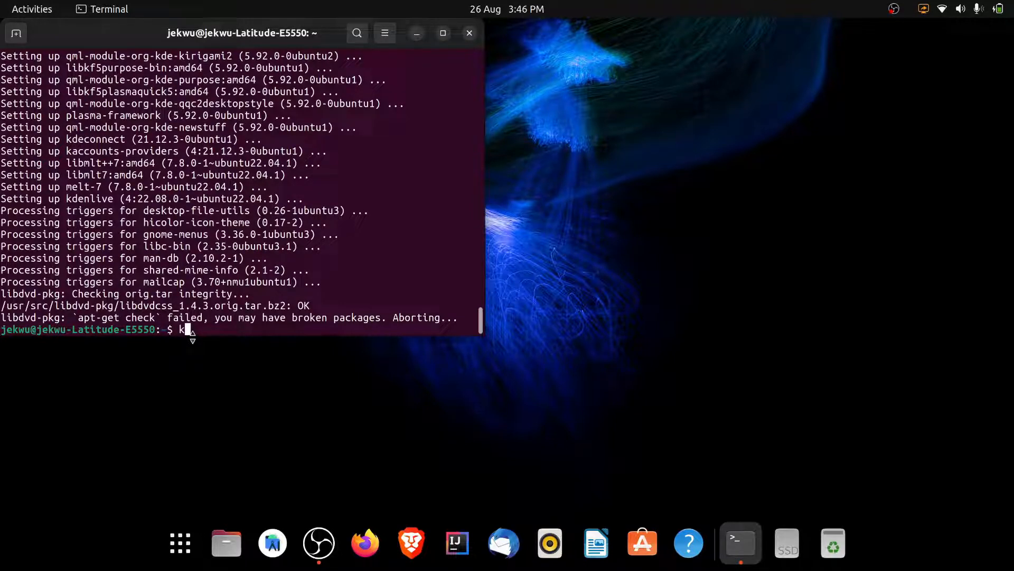
pyautogui.write('de')
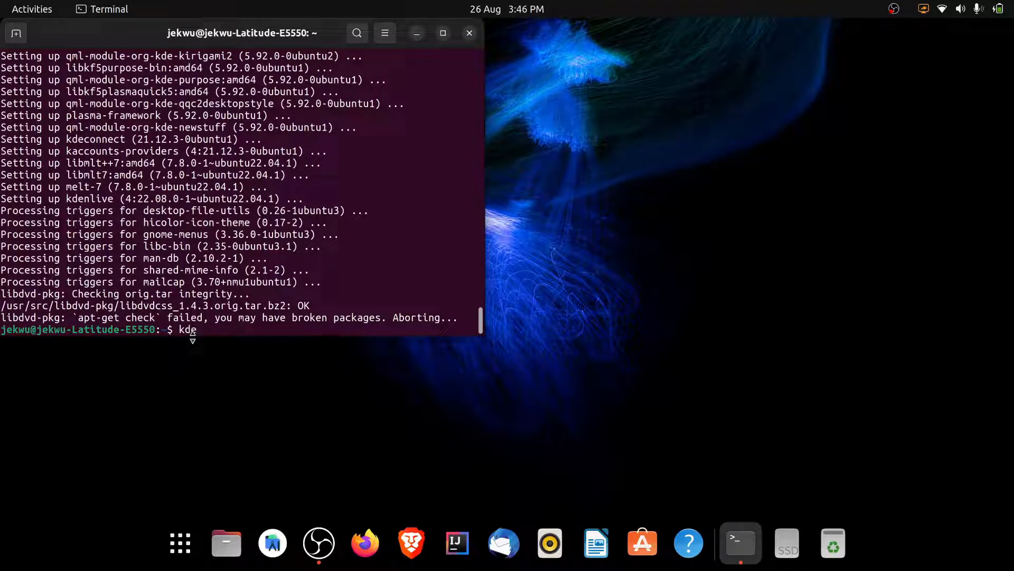
pyautogui.write('nliv')
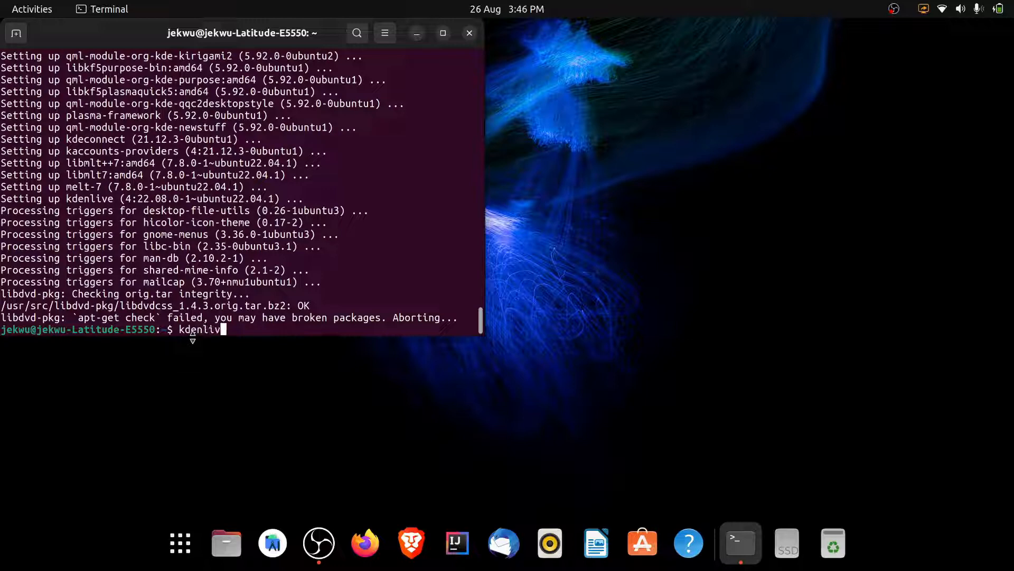
pyautogui.write('e')
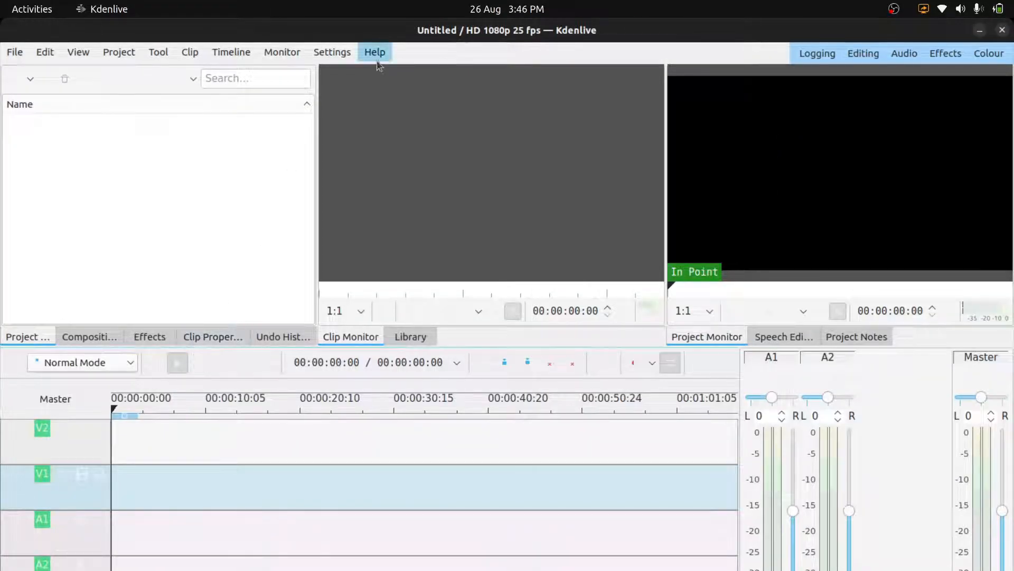
pyautogui.moveTo(384, 89)
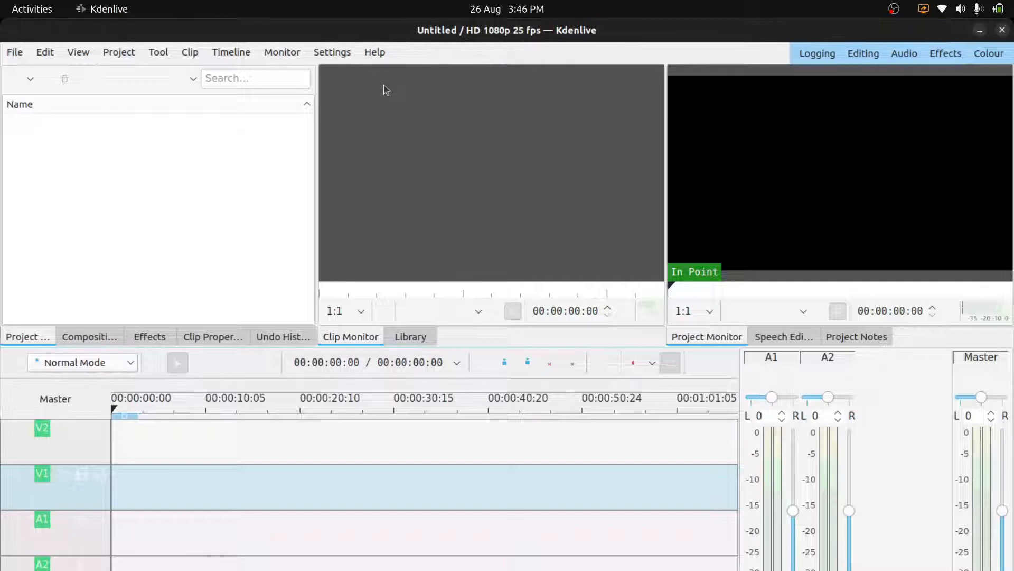
# Step: Show About Kdenlive from the Help menu, displaying the 2007–2022 copyright of the new version
pyautogui.click(374, 52)
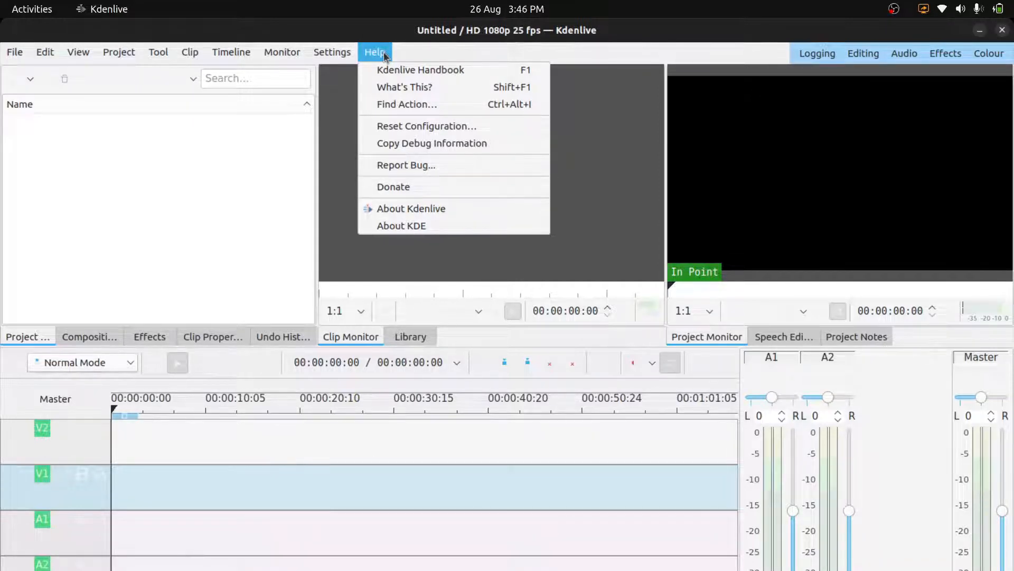
pyautogui.click(411, 208)
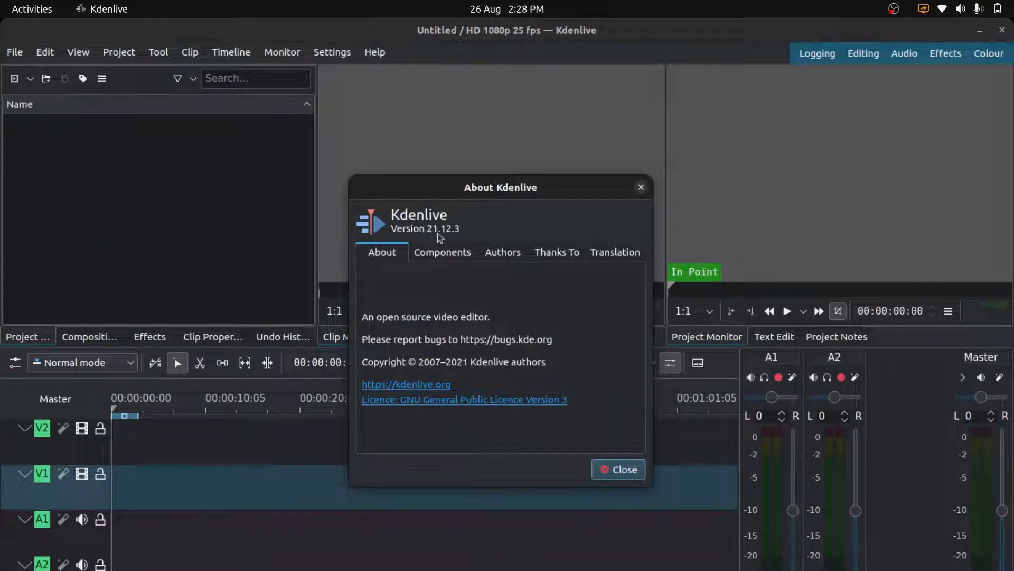
pyautogui.moveTo(465, 237)
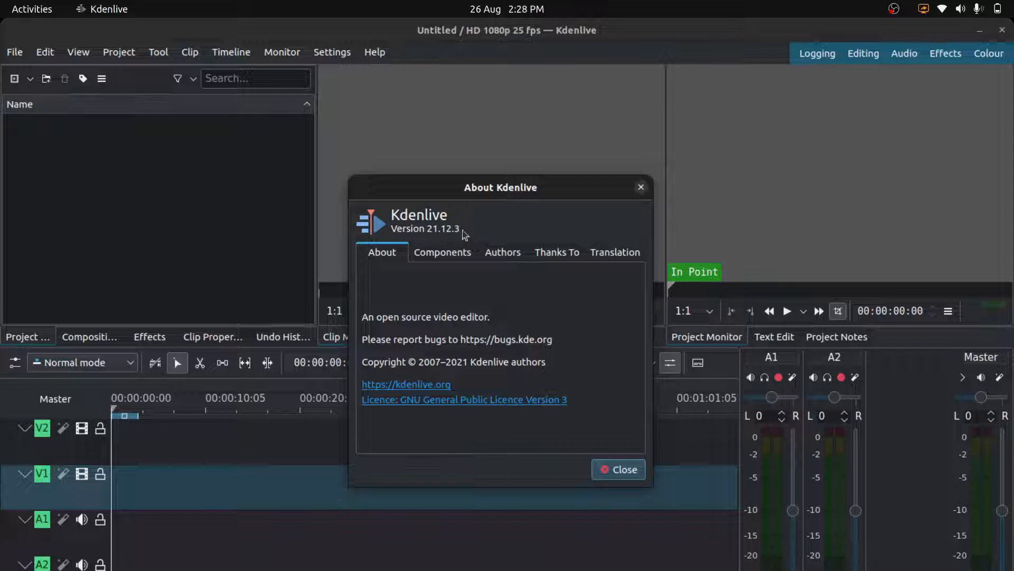
pyautogui.click(374, 51)
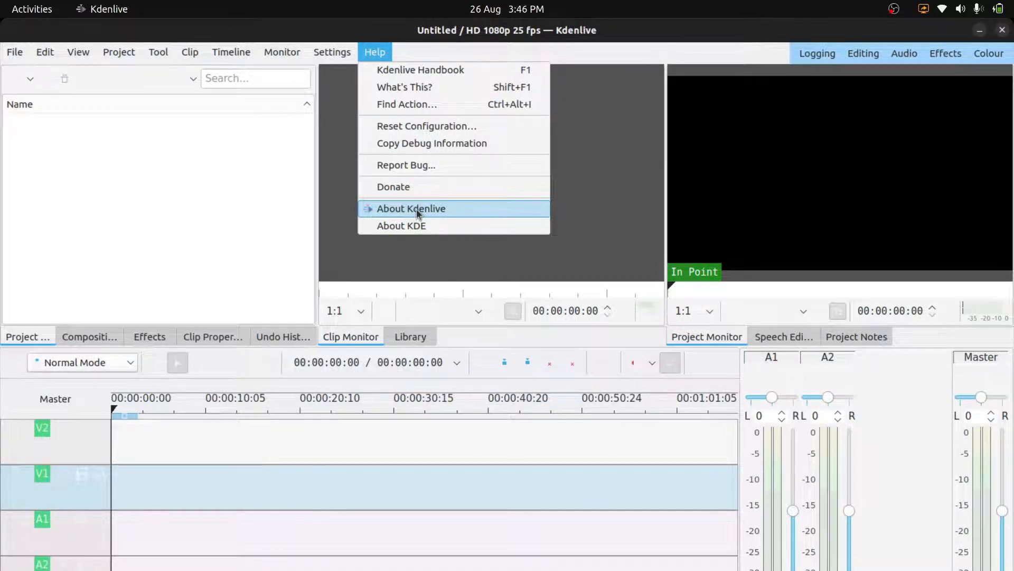
pyautogui.click(411, 208)
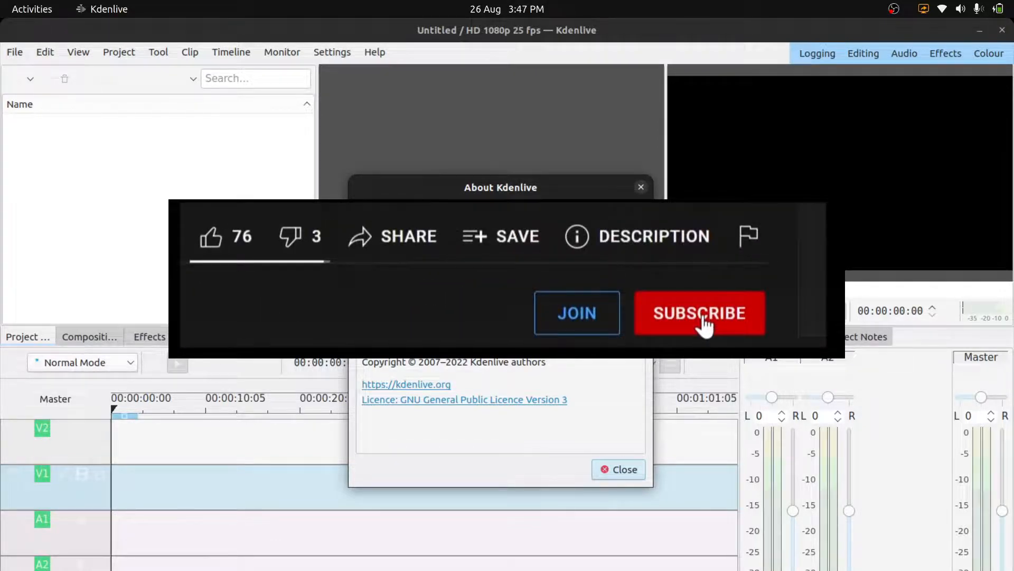
pyautogui.click(699, 313)
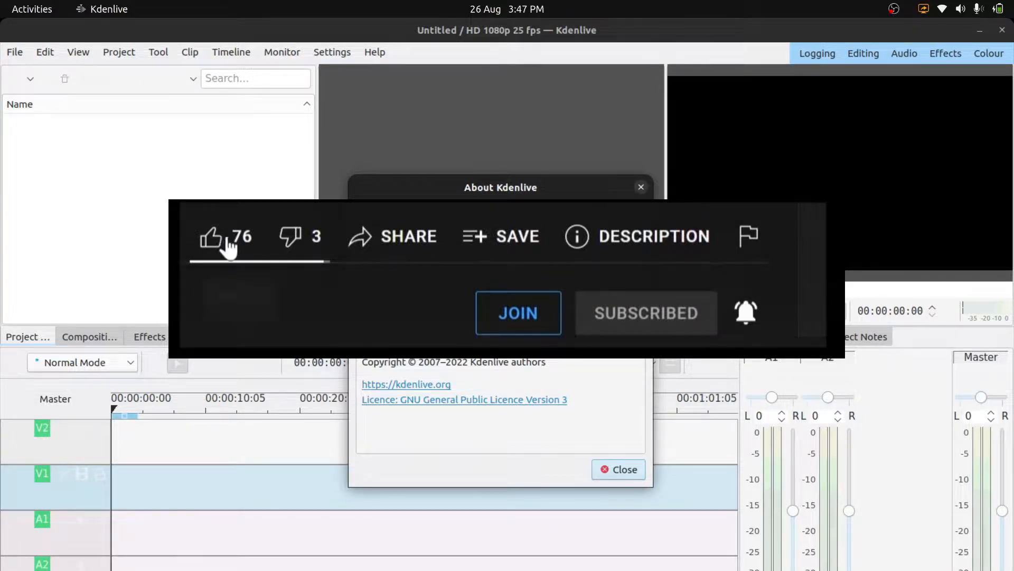
pyautogui.click(212, 239)
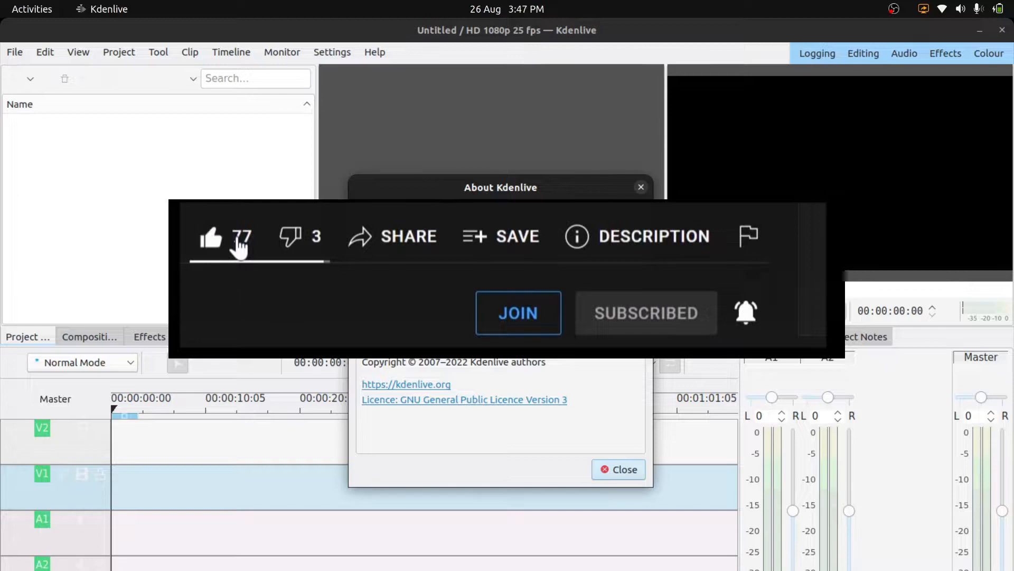